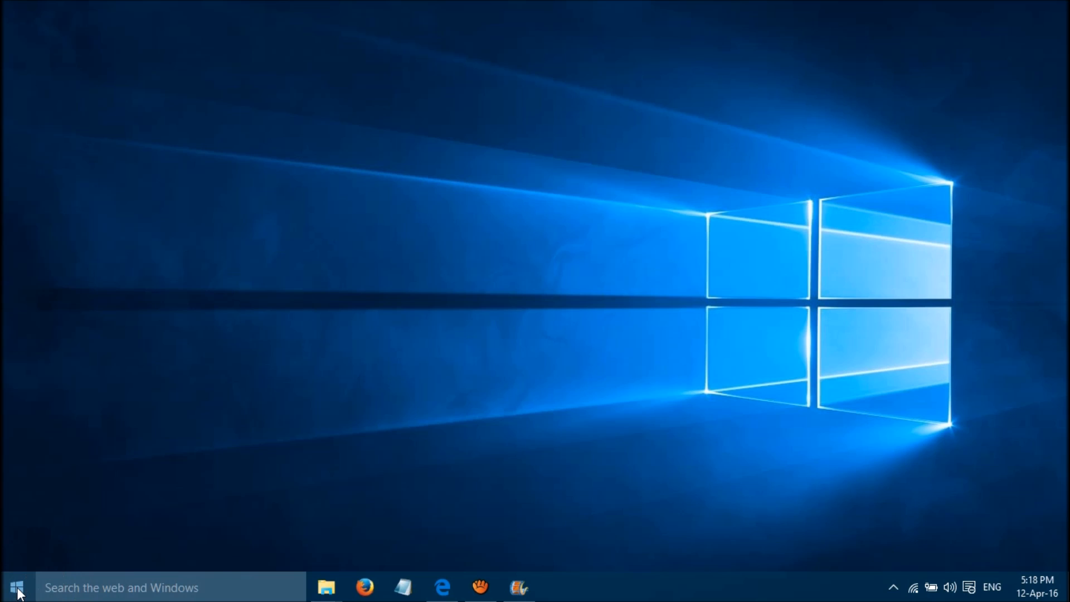
# Show the Win+X power-user menu of system tools from the Start button
pyautogui.rightClick(15, 588)
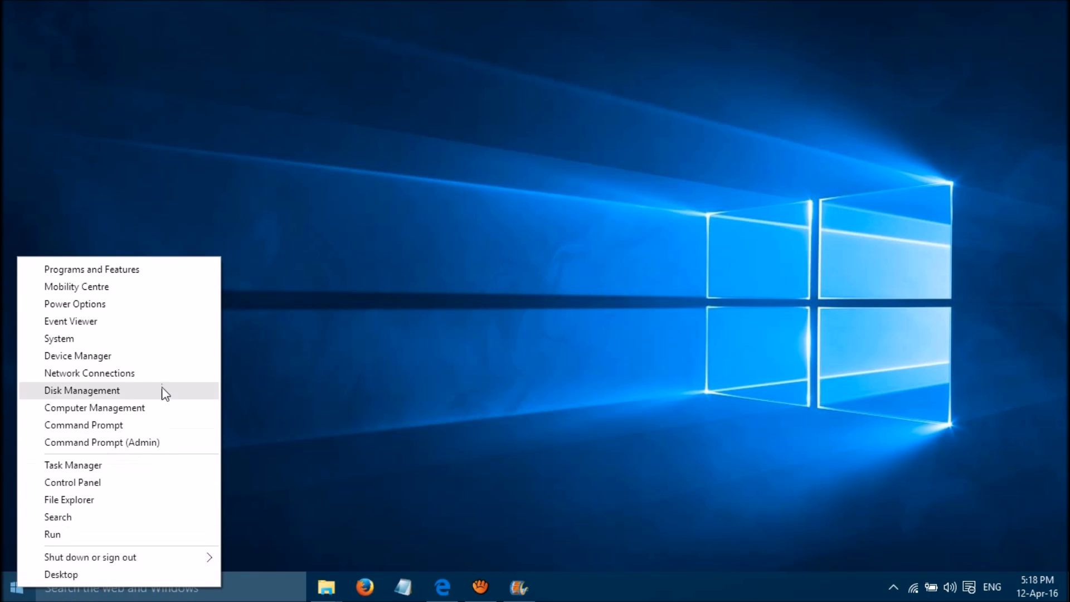
pyautogui.moveTo(157, 360)
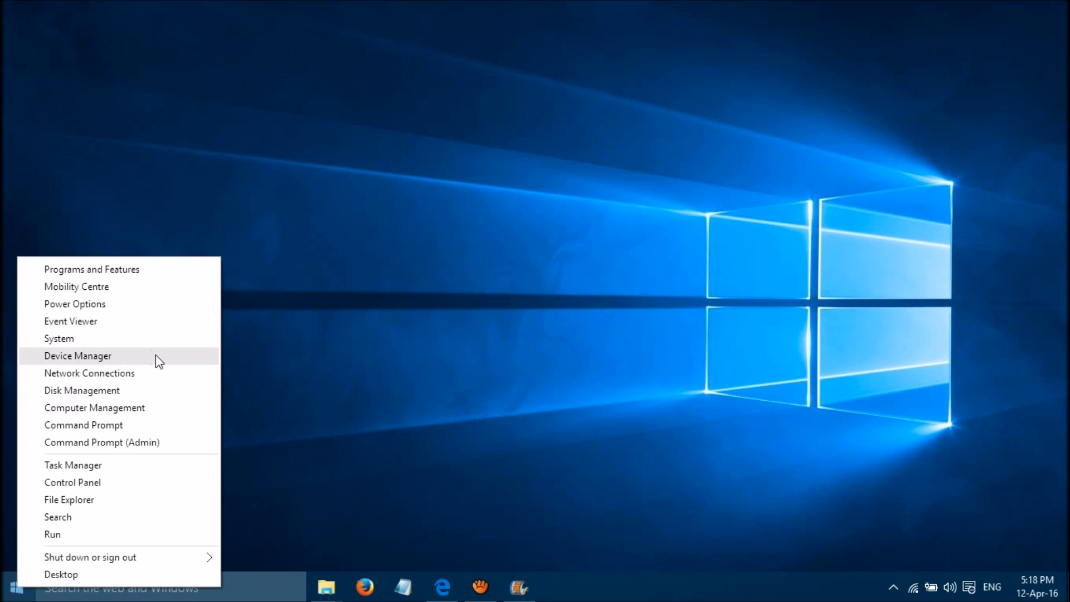
# In Device Manager, view the Standard PS/2 Keyboard's Driver details (Microsoft, 10.0.10240.16384)
pyautogui.click(78, 355)
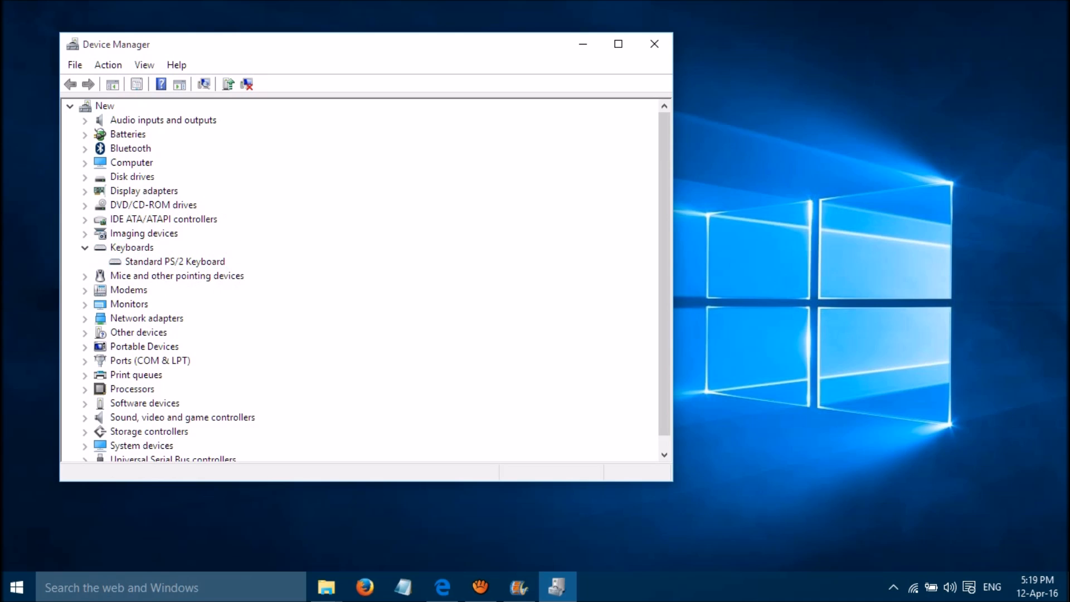
pyautogui.doubleClick(175, 261)
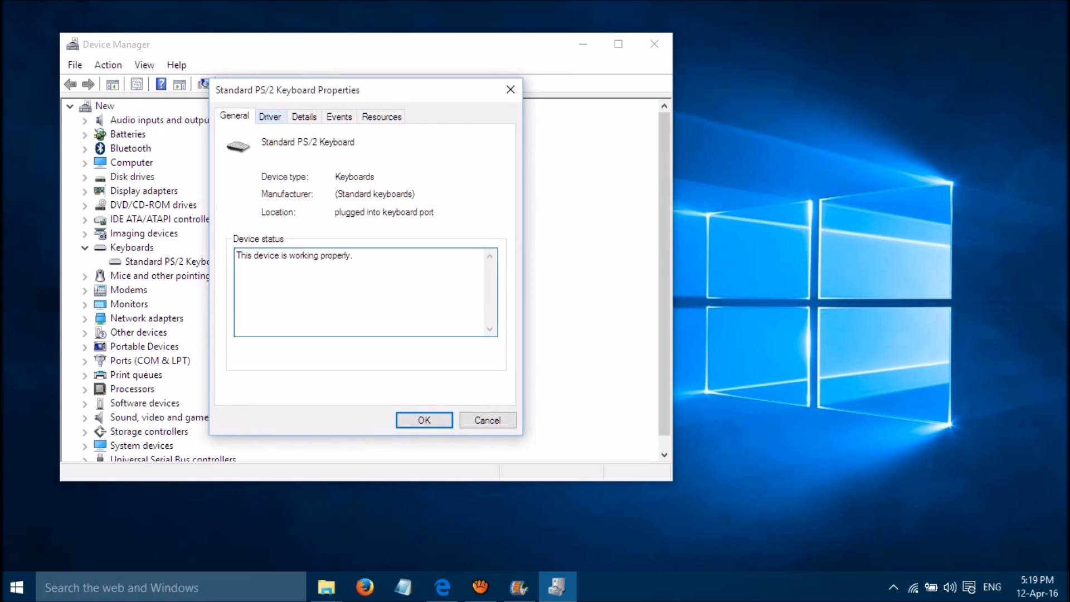
pyautogui.click(270, 116)
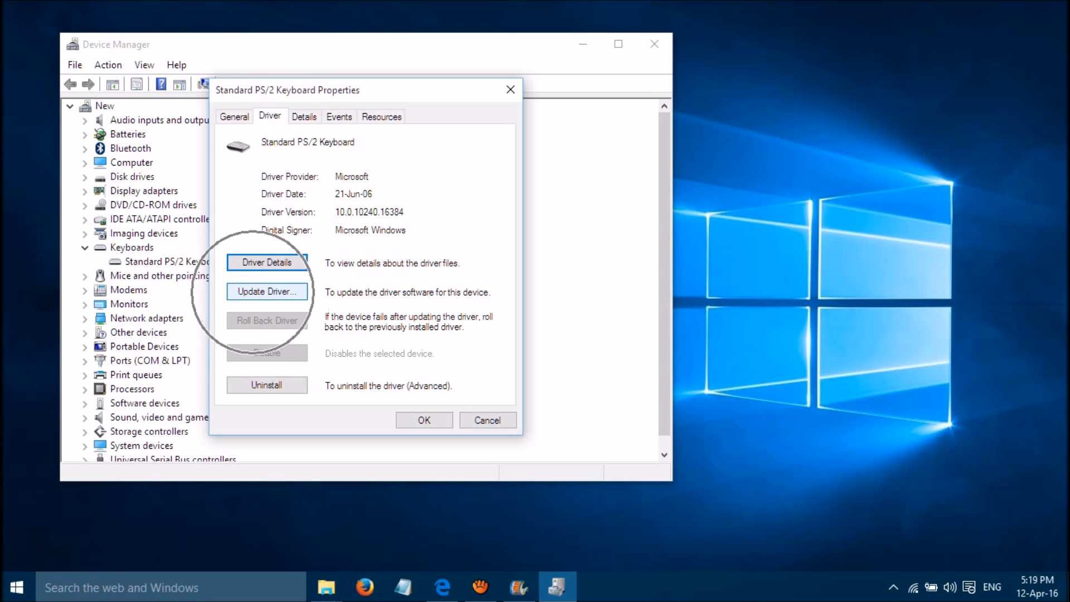
# Search automatically for an updated keyboard driver and acknowledge the best driver is installed
pyautogui.click(267, 292)
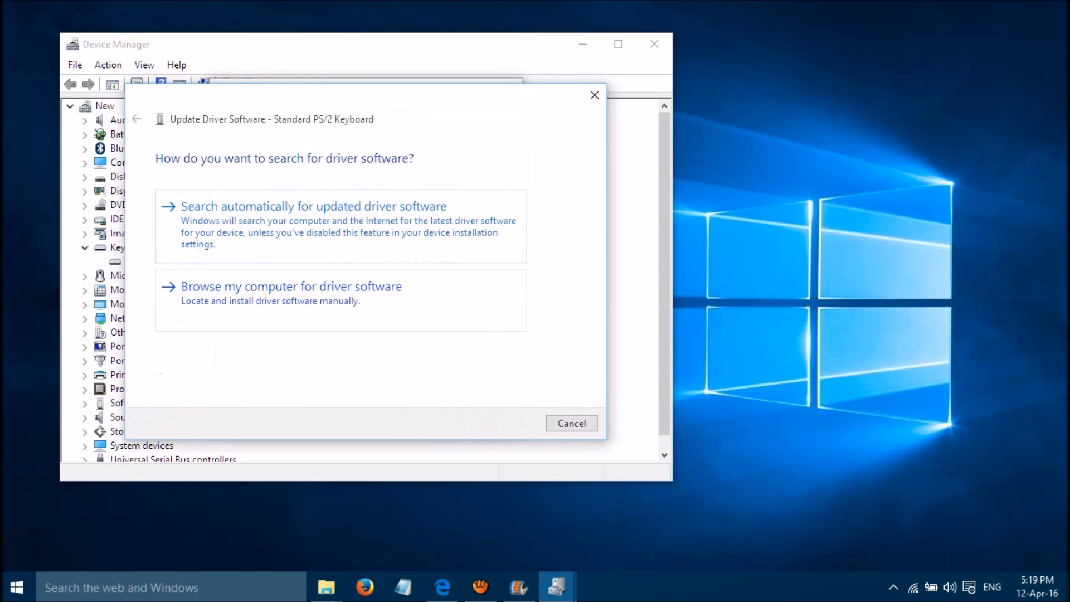
pyautogui.click(313, 205)
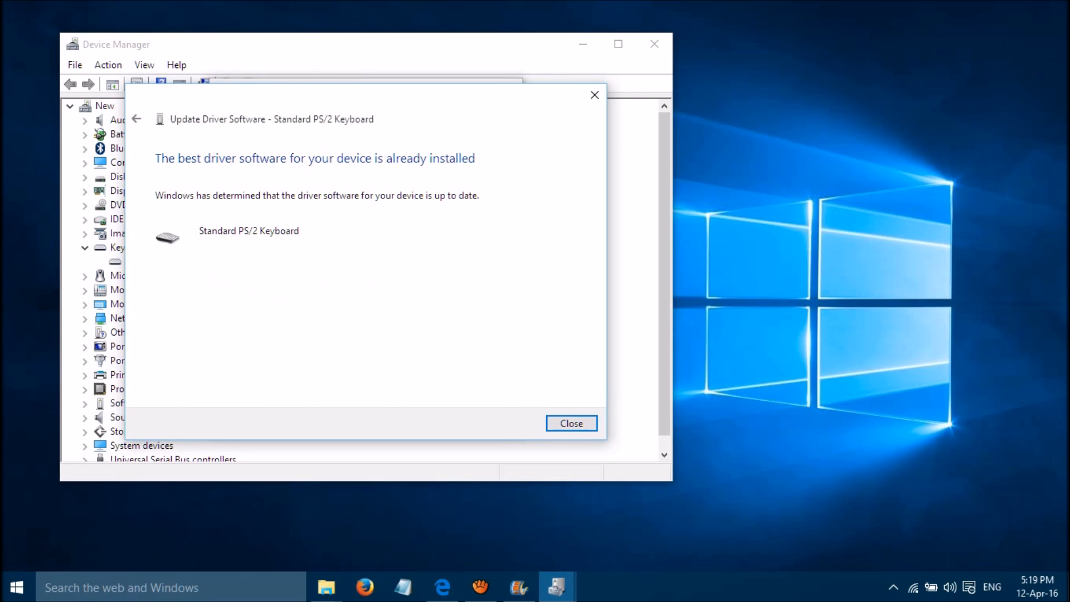
pyautogui.click(571, 424)
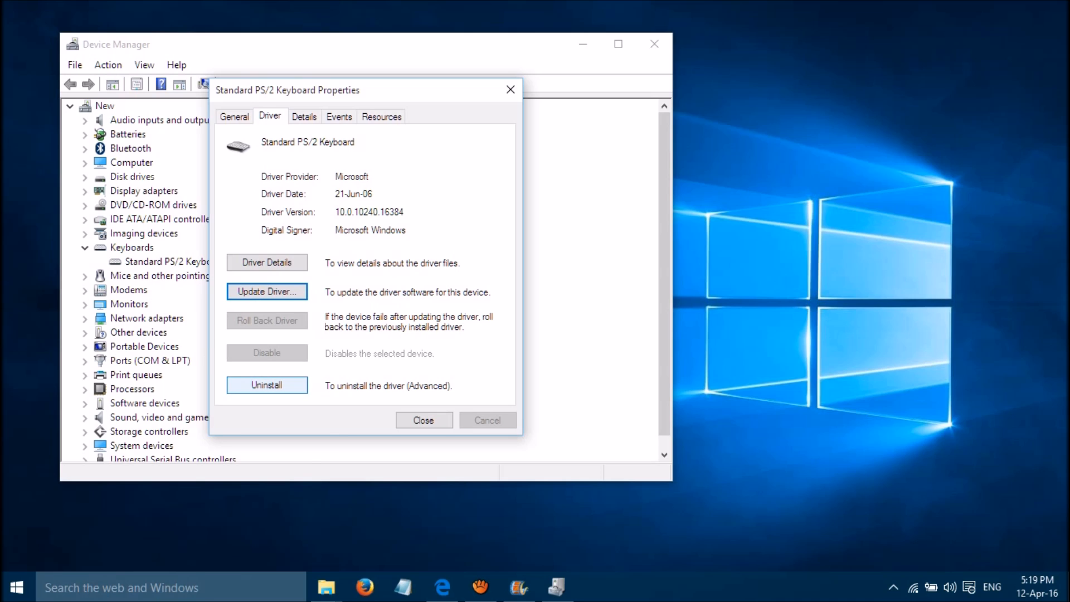
# Uninstall the Standard PS/2 Keyboard and confirm, leaving the restart prompt showing
pyautogui.click(267, 385)
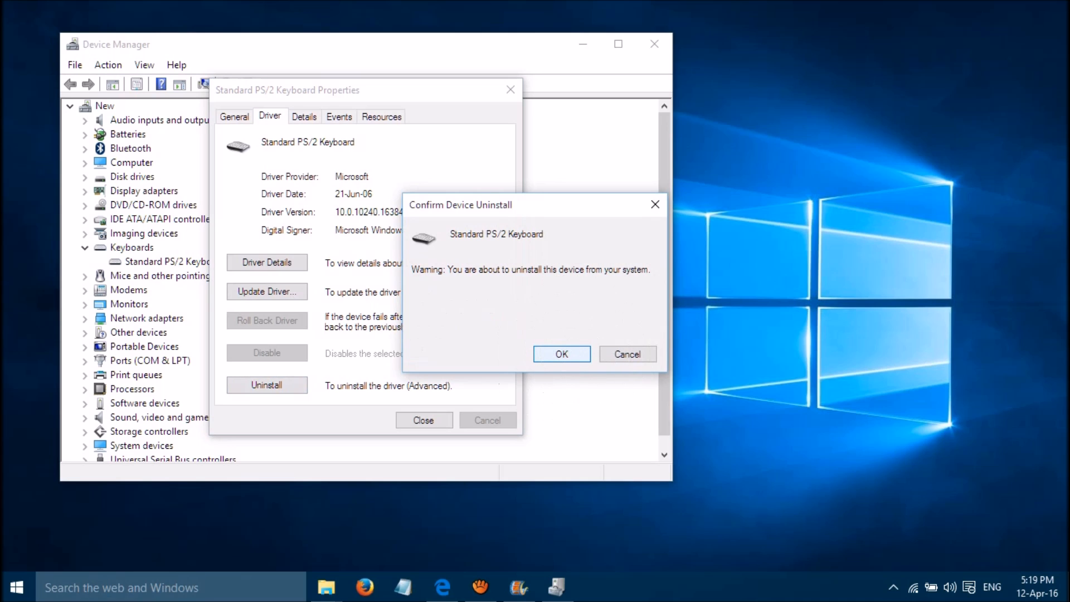
pyautogui.click(561, 353)
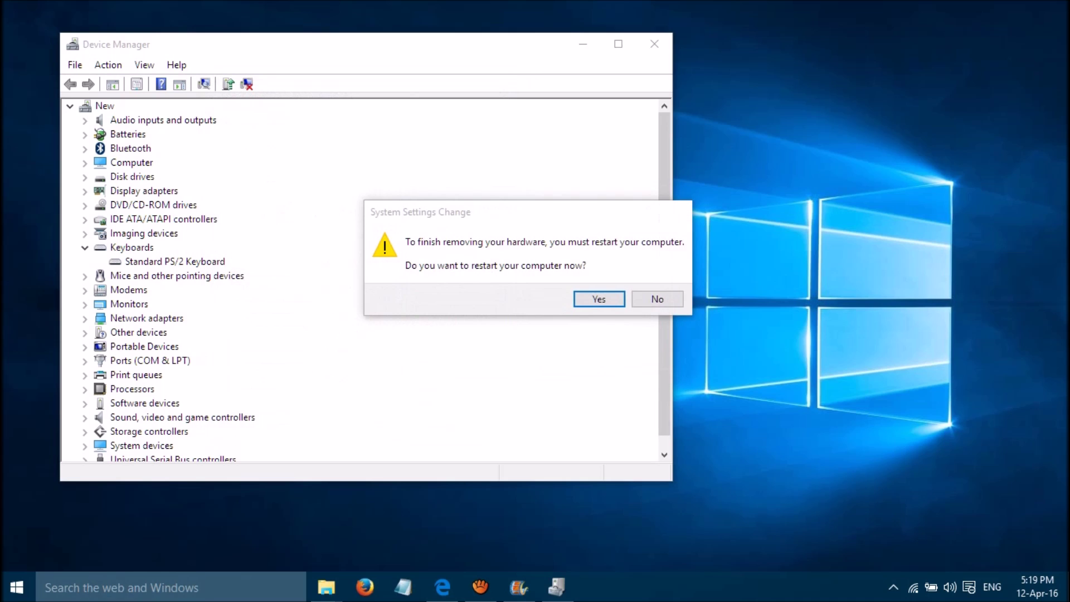